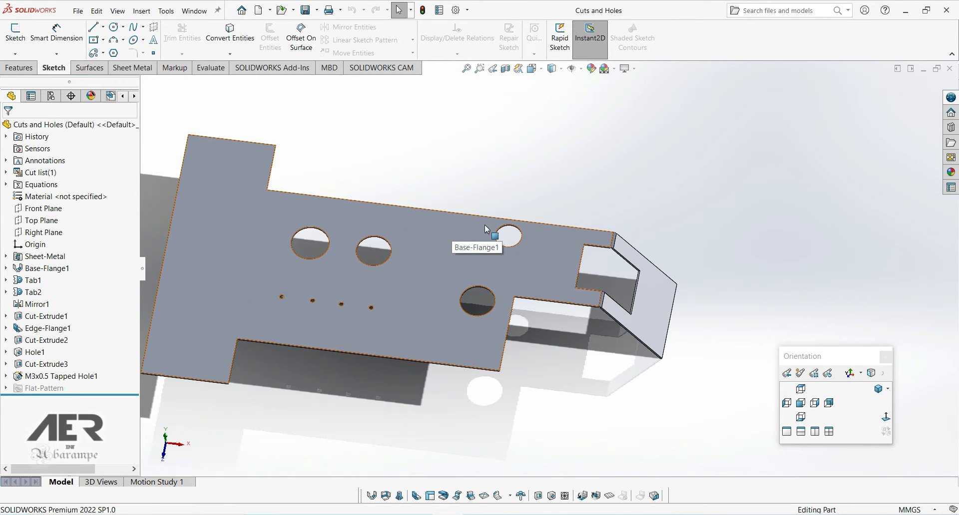
{"action": "mouse_move", "coordinate": [443, 234]}
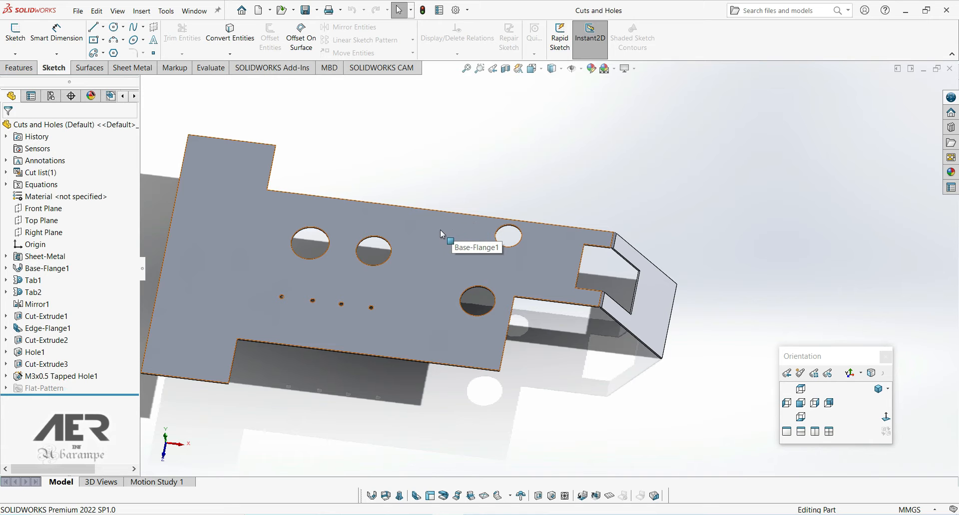
{"action": "mouse_move", "coordinate": [446, 250]}
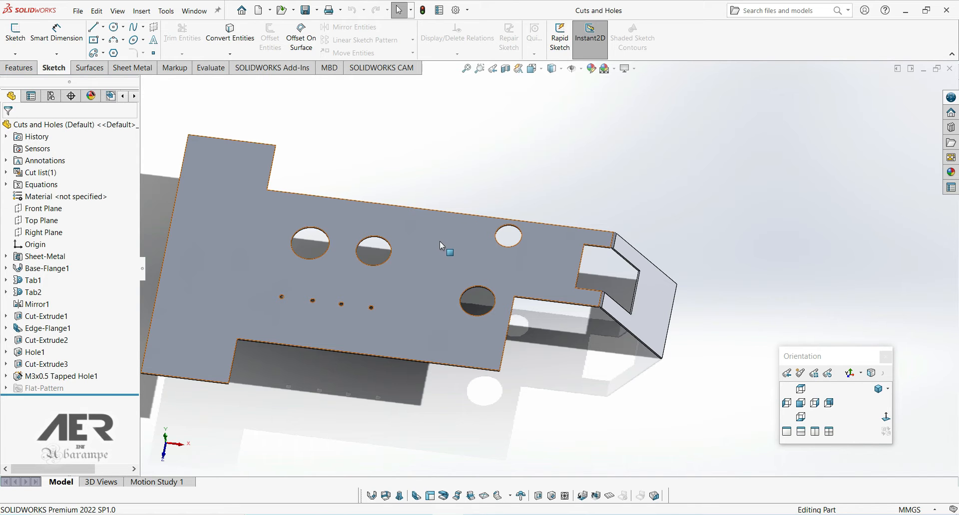
{"action": "mouse_move", "coordinate": [364, 228]}
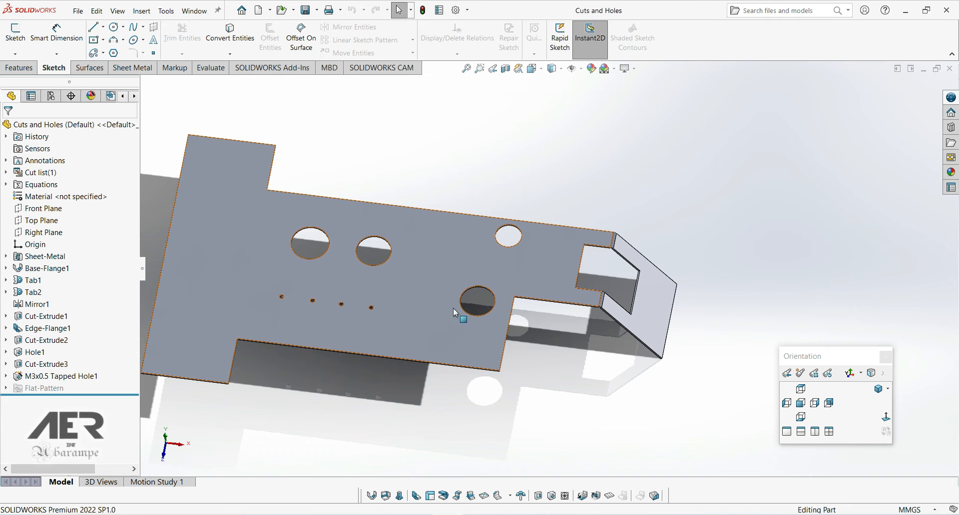
{"action": "mouse_move", "coordinate": [360, 318]}
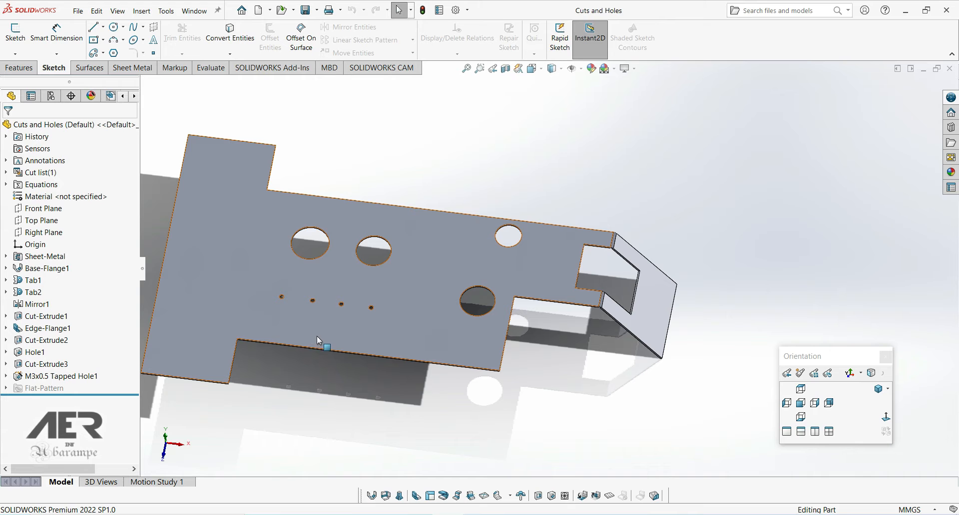
Delete the features after Base-Flange1 and Tab1, confirming the deletion to leave the 200 × 100 plate
{"action": "left_click", "coordinate": [318, 348]}
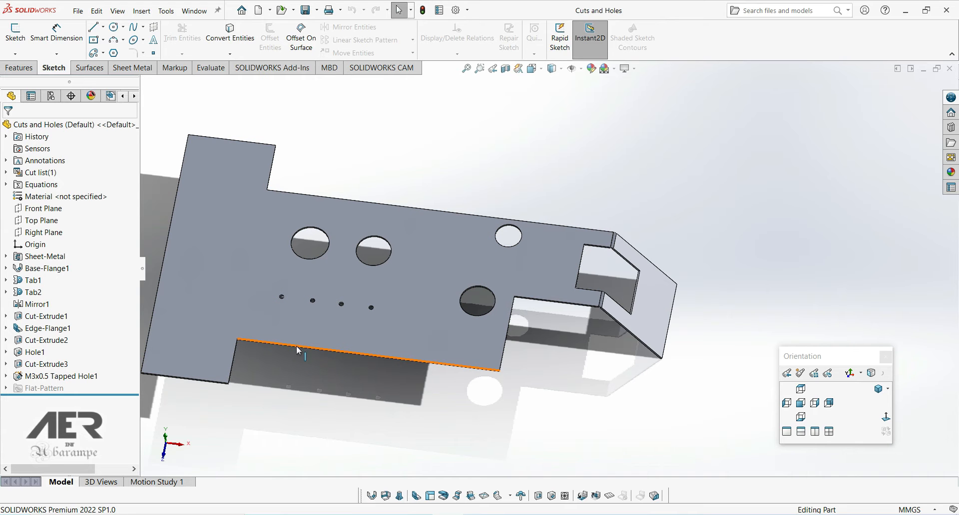
{"action": "left_click", "coordinate": [330, 342]}
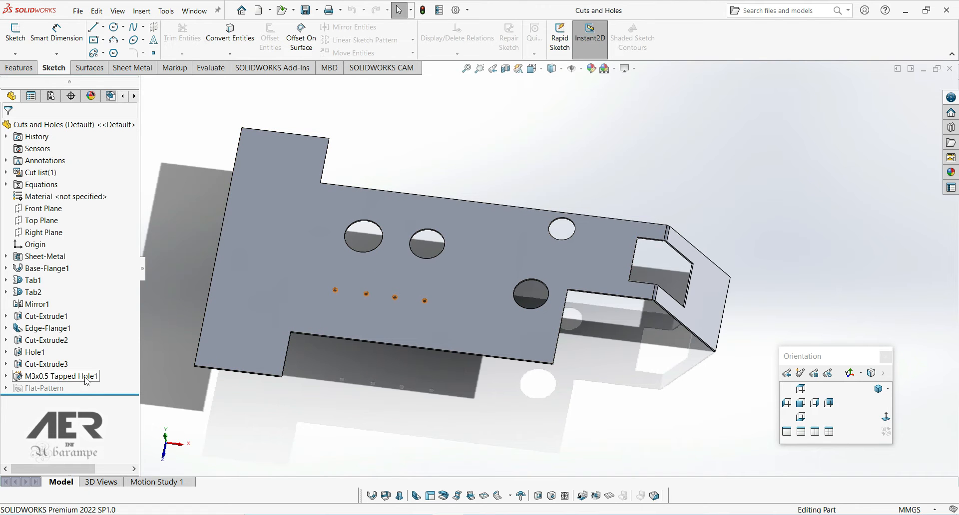
{"action": "left_click", "coordinate": [61, 375]}
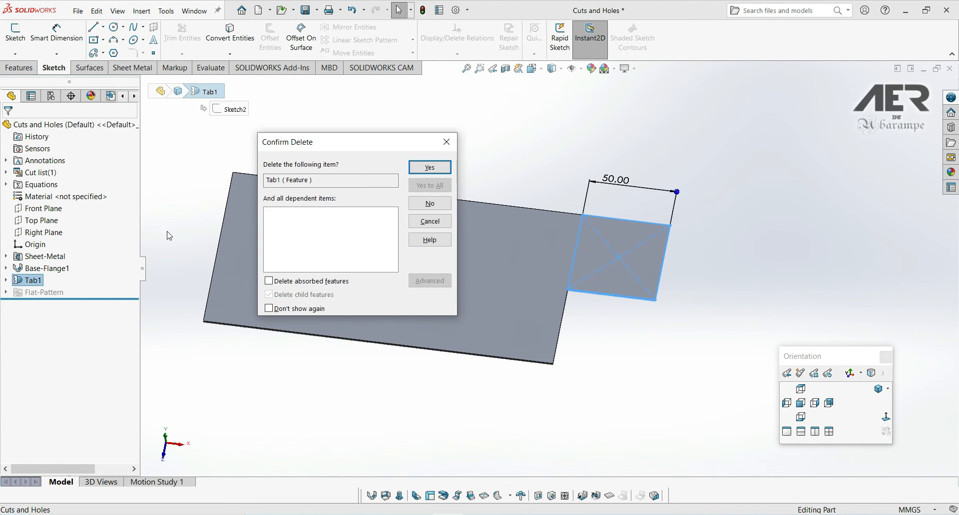
{"action": "left_click", "coordinate": [428, 166]}
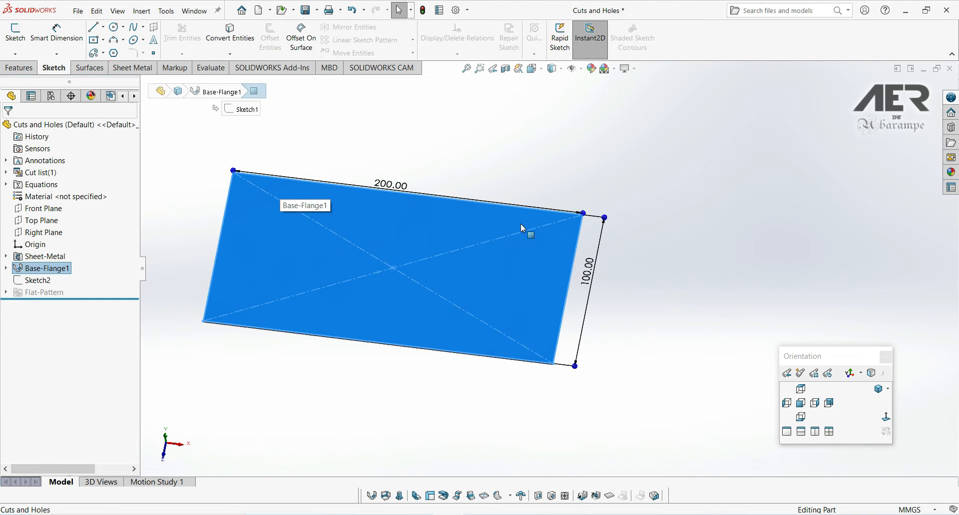
{"action": "mouse_move", "coordinate": [533, 162]}
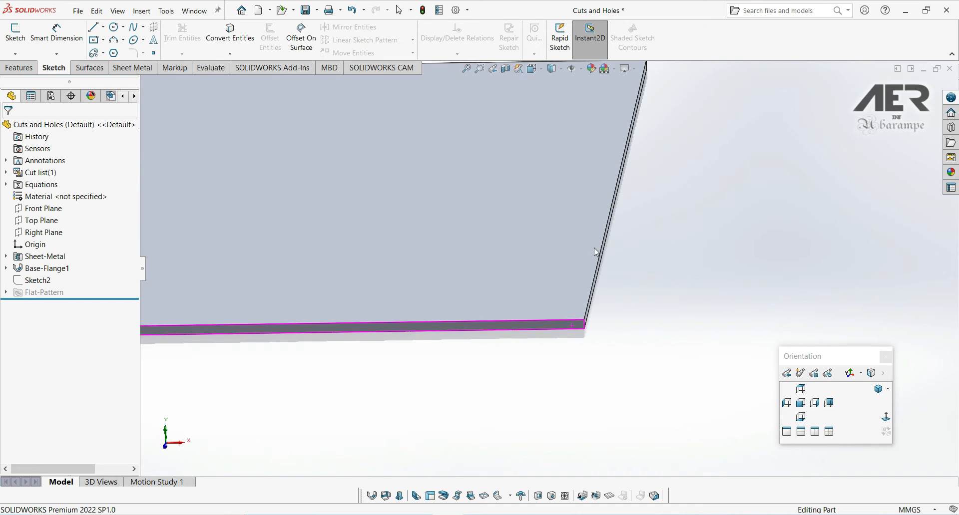
Start Sketch20 on the plate's thin end face and view it normal to the plane
{"action": "left_click", "coordinate": [582, 324]}
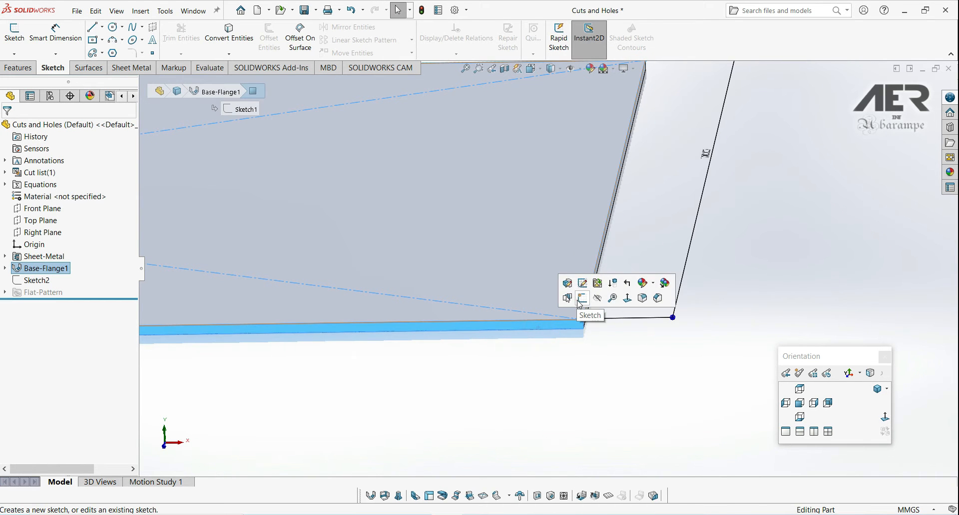
{"action": "left_click", "coordinate": [581, 299]}
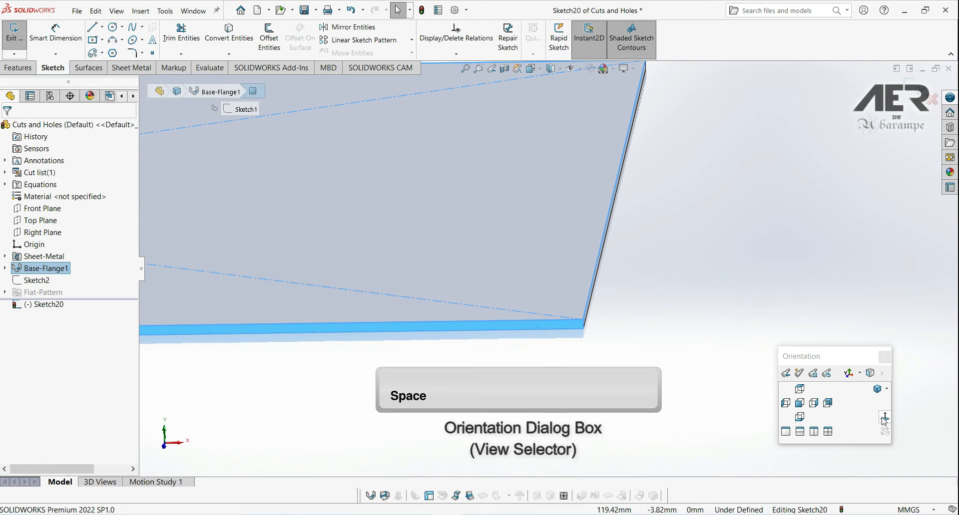
{"action": "left_click", "coordinate": [799, 403]}
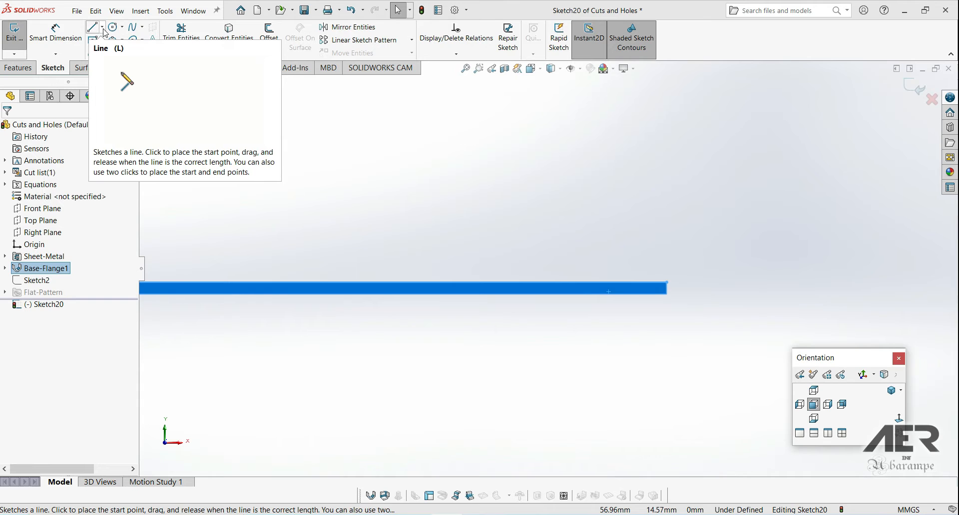
Draw a slanted line from the plate corner and dimension its height at 20 mm
{"action": "left_click", "coordinate": [92, 26]}
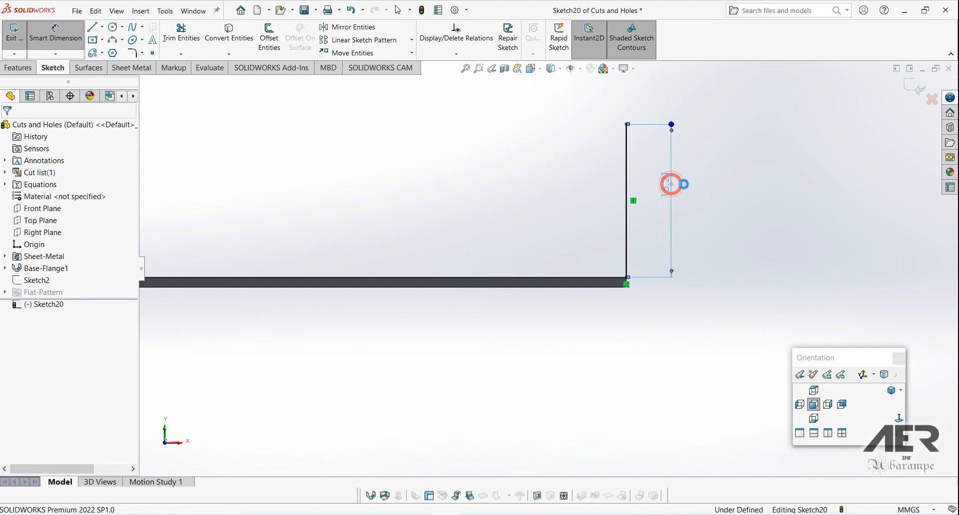
{"action": "left_click", "coordinate": [671, 184]}
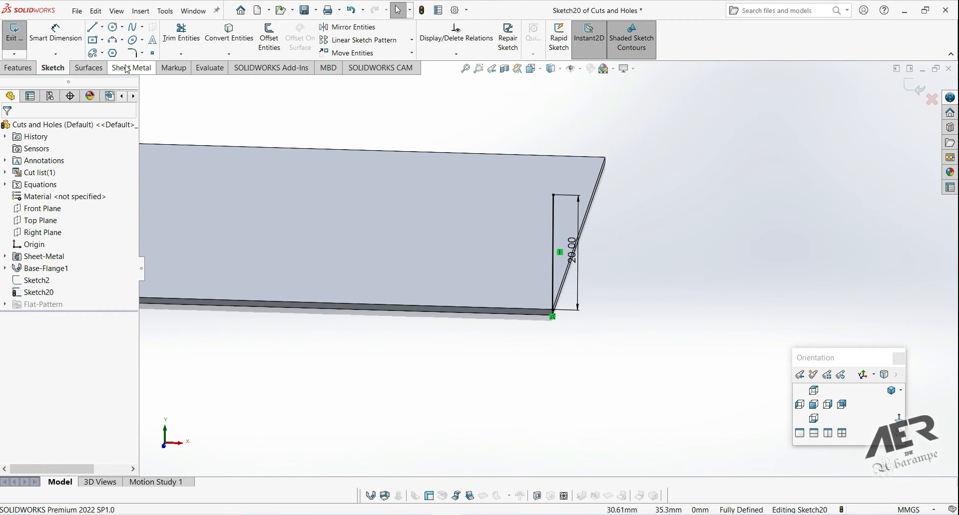
Begin a miter flange from Sketch20 along Edge<1> with the Bend Outside position
{"action": "left_click", "coordinate": [130, 67]}
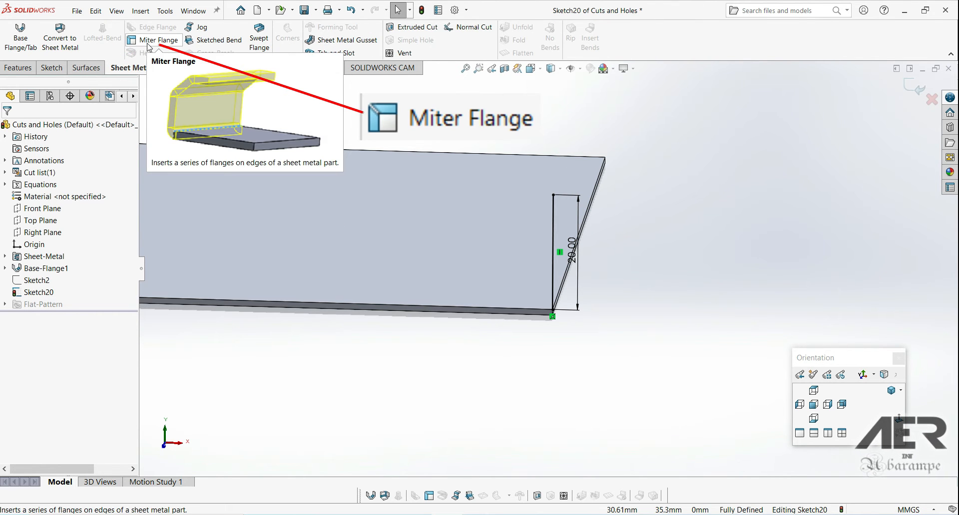
{"action": "mouse_move", "coordinate": [168, 40]}
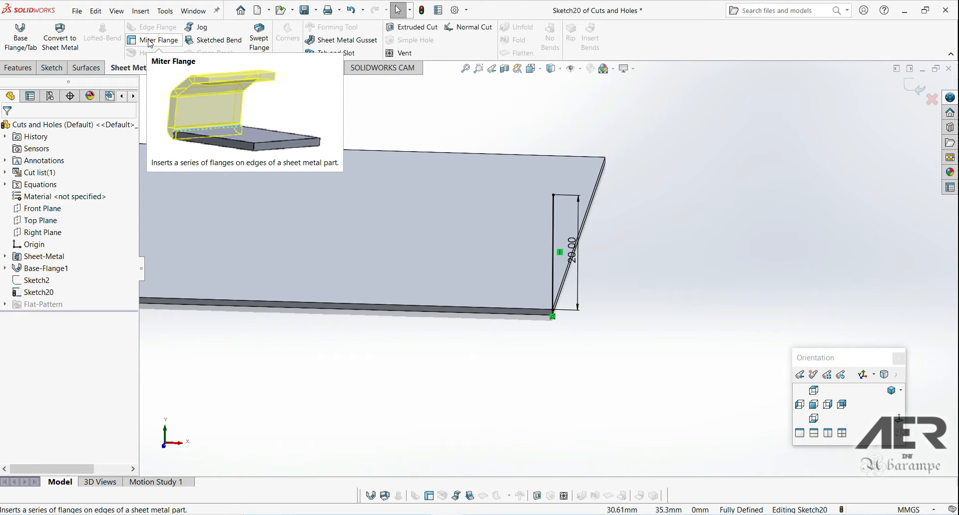
{"action": "left_click", "coordinate": [160, 40]}
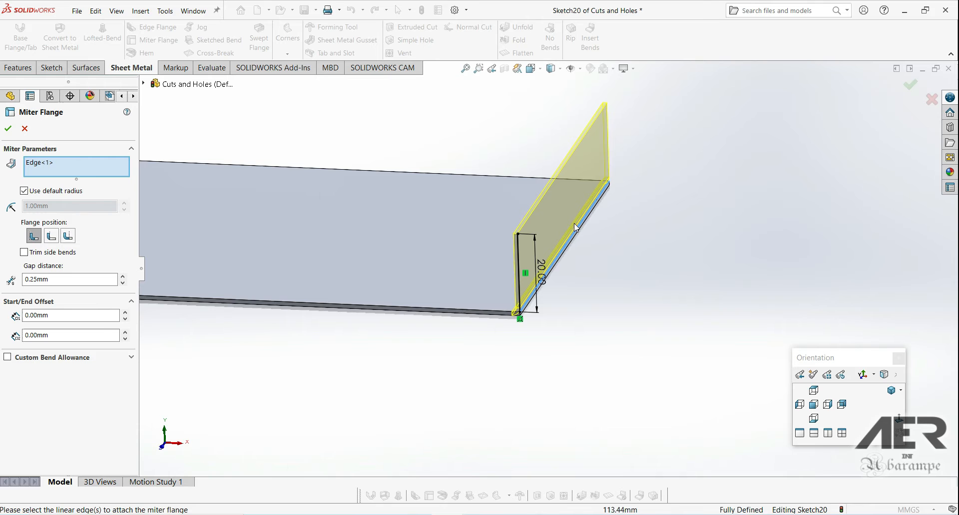
{"action": "mouse_move", "coordinate": [566, 304]}
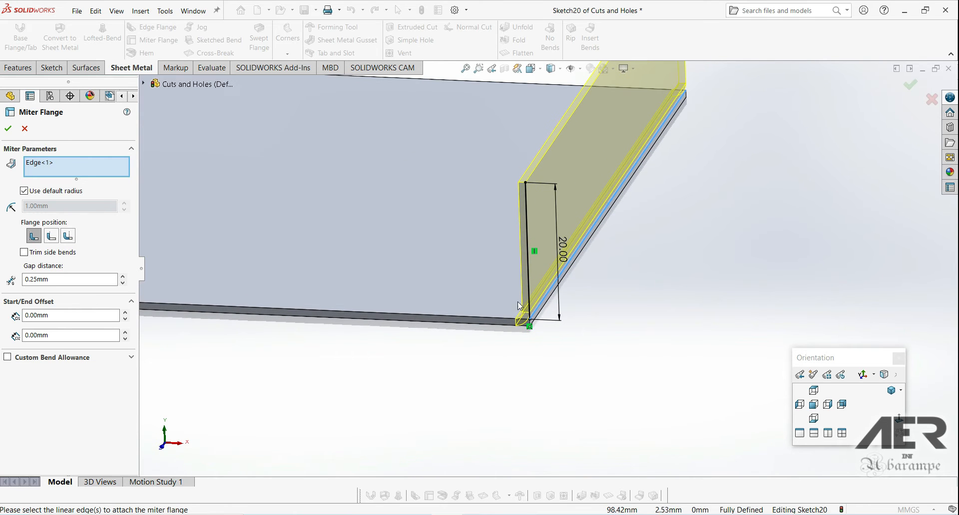
{"action": "mouse_move", "coordinate": [554, 327]}
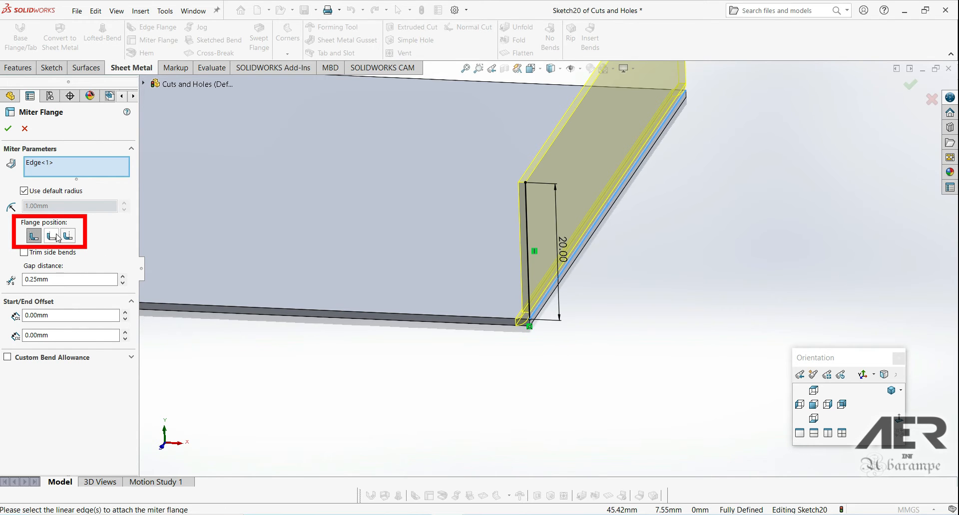
{"action": "left_click", "coordinate": [67, 236]}
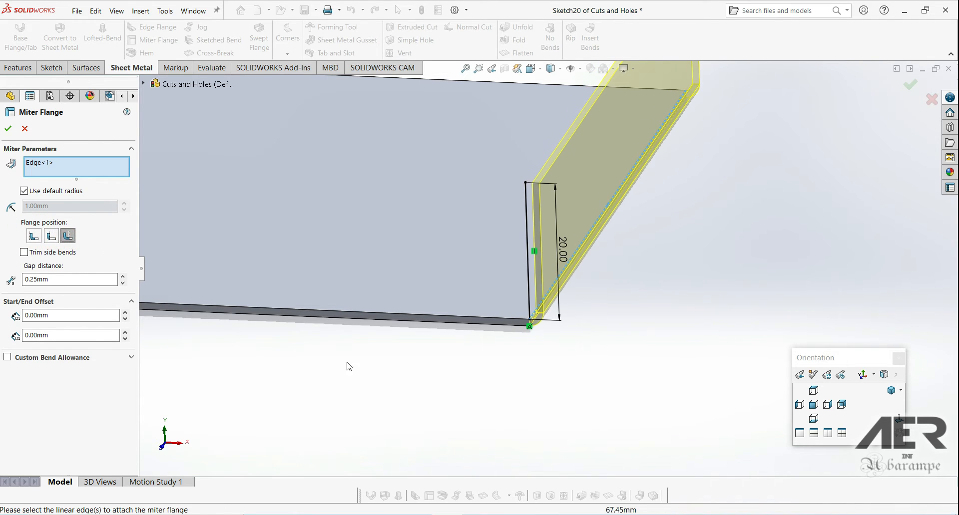
Restore the default flange position and attach the miter flange to Edge<1>, Edge<2> and Edge<3>
{"action": "left_click", "coordinate": [34, 236]}
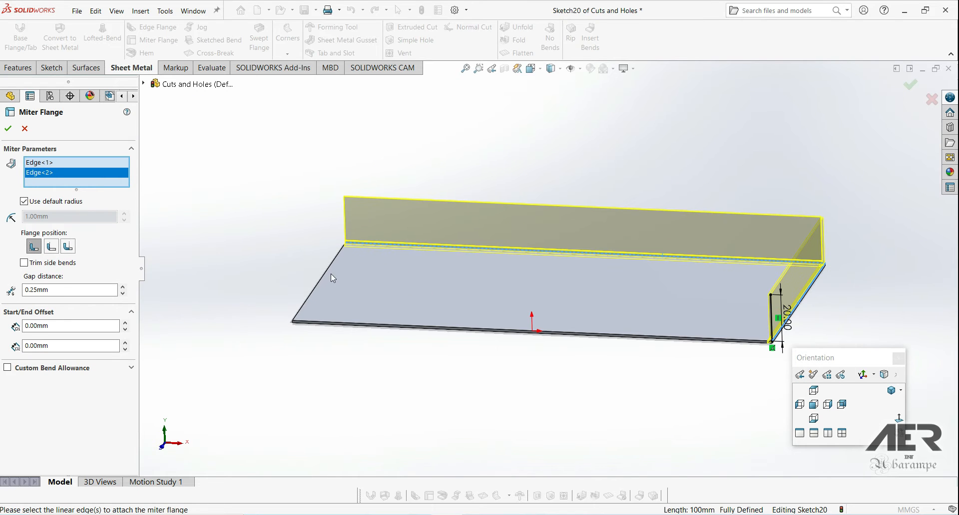
{"action": "left_click", "coordinate": [487, 327]}
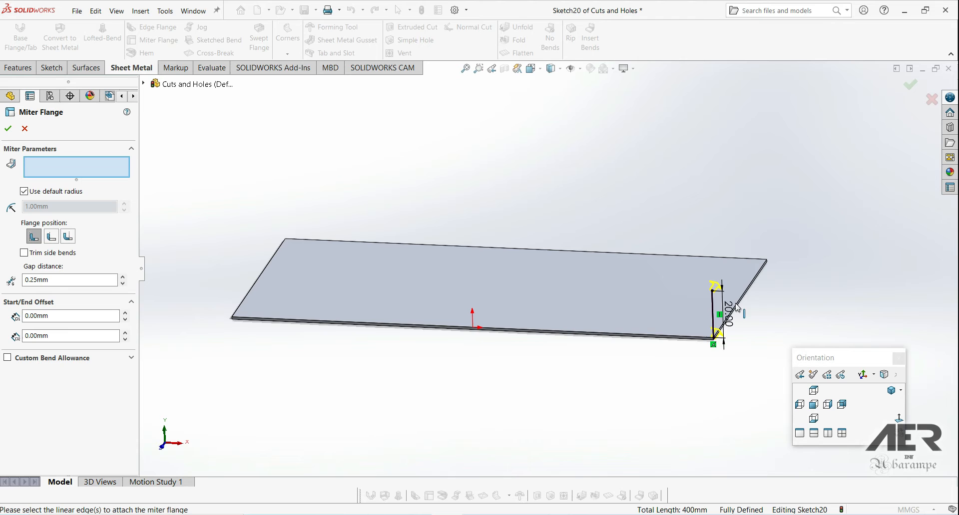
{"action": "left_click", "coordinate": [716, 308]}
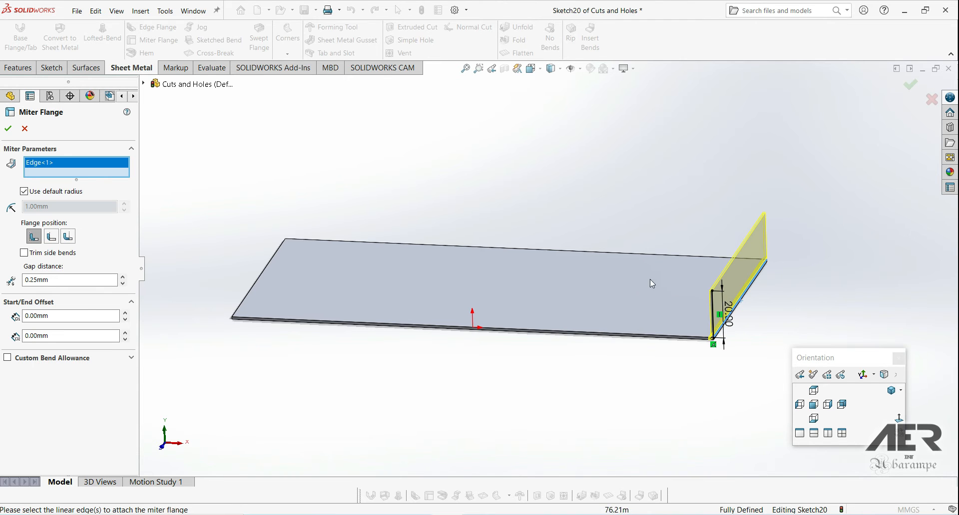
{"action": "mouse_move", "coordinate": [268, 269]}
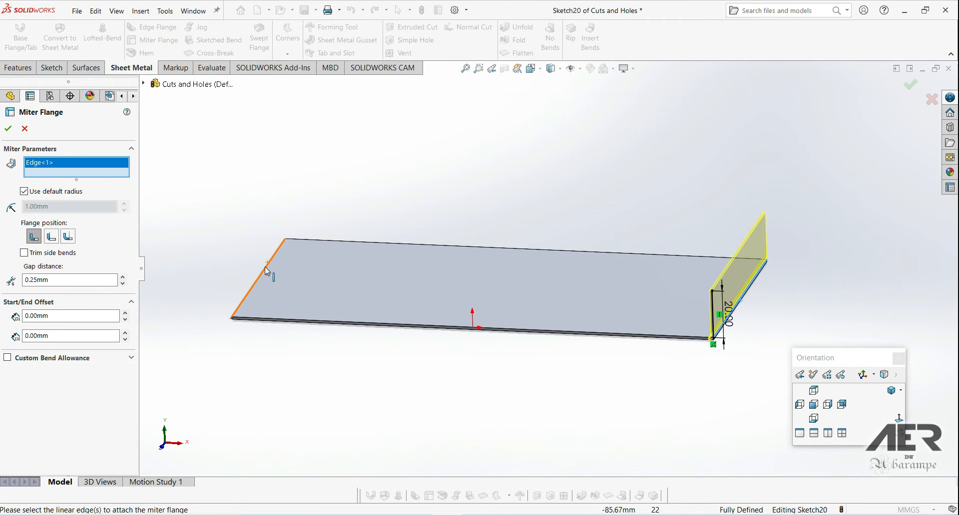
{"action": "left_click", "coordinate": [256, 278]}
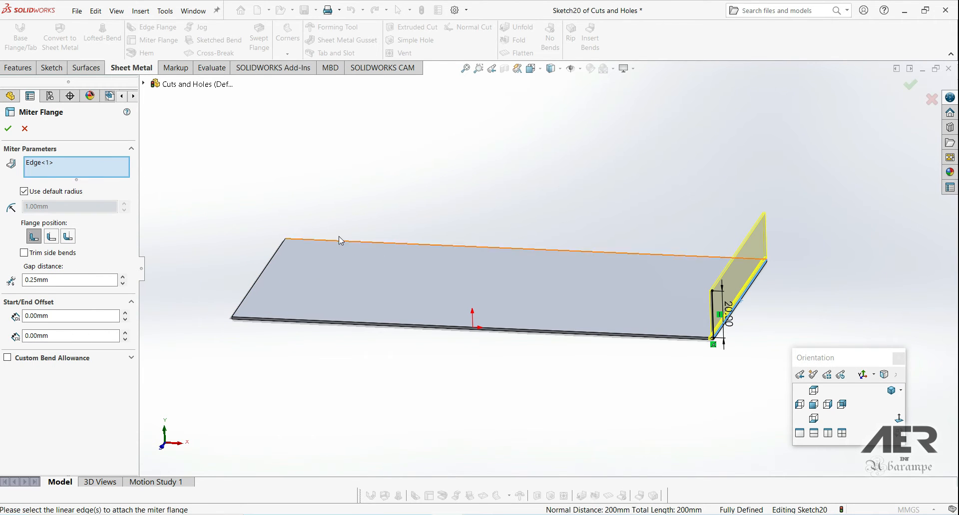
{"action": "left_click", "coordinate": [346, 236]}
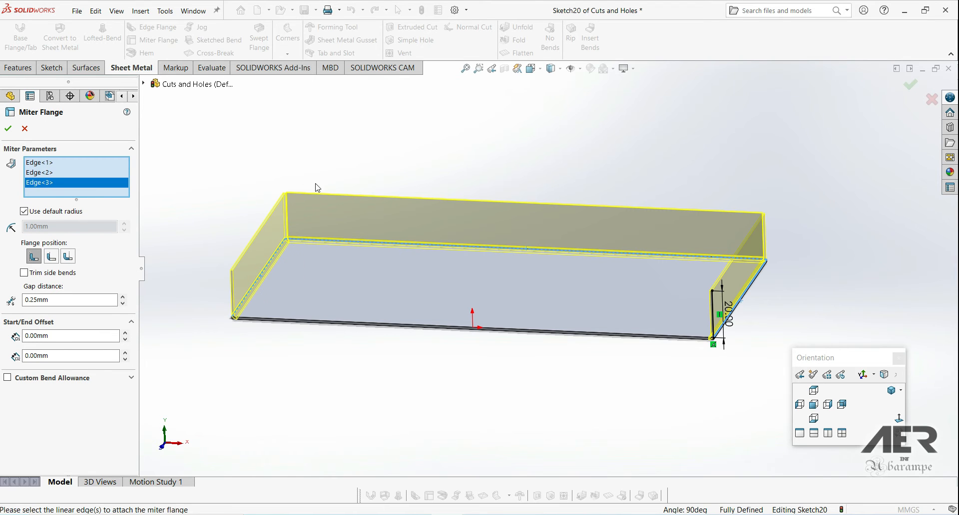
{"action": "mouse_move", "coordinate": [597, 290]}
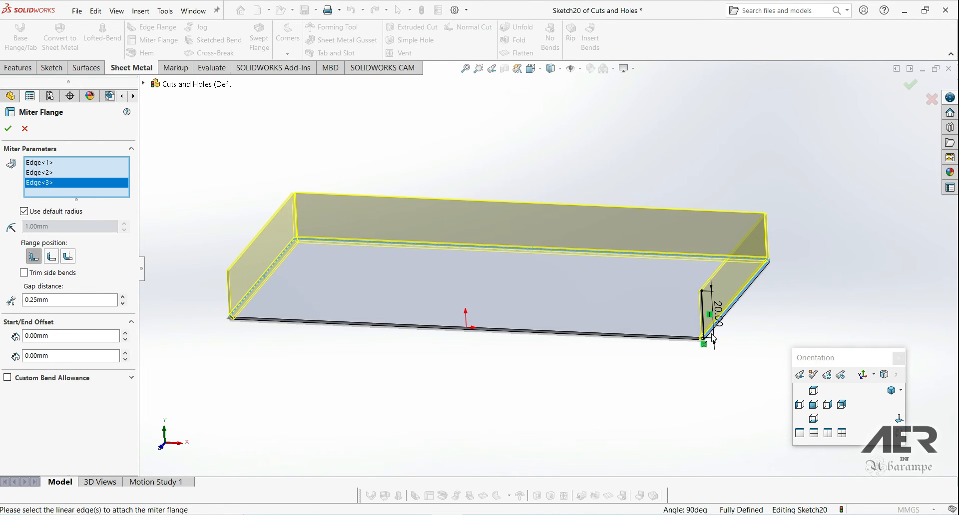
{"action": "mouse_move", "coordinate": [303, 250]}
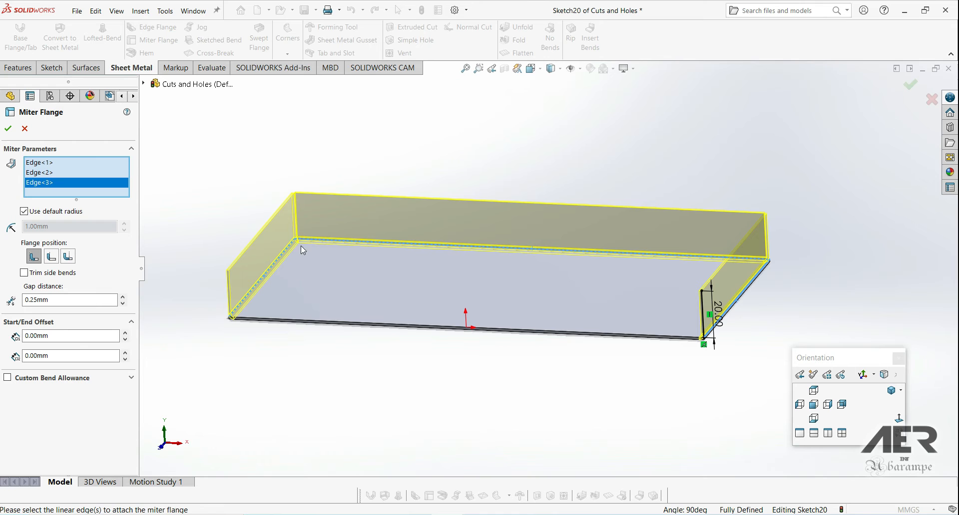
{"action": "mouse_move", "coordinate": [646, 276]}
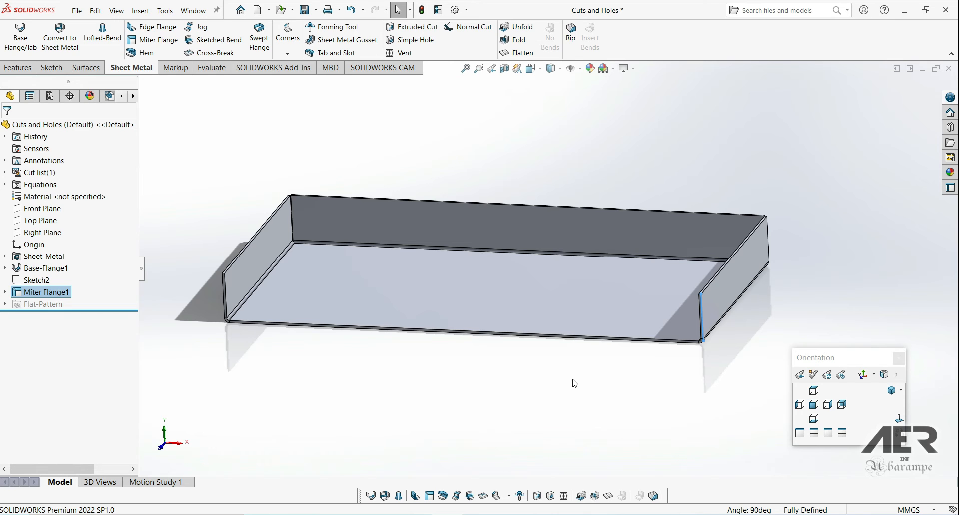
{"action": "mouse_move", "coordinate": [250, 408]}
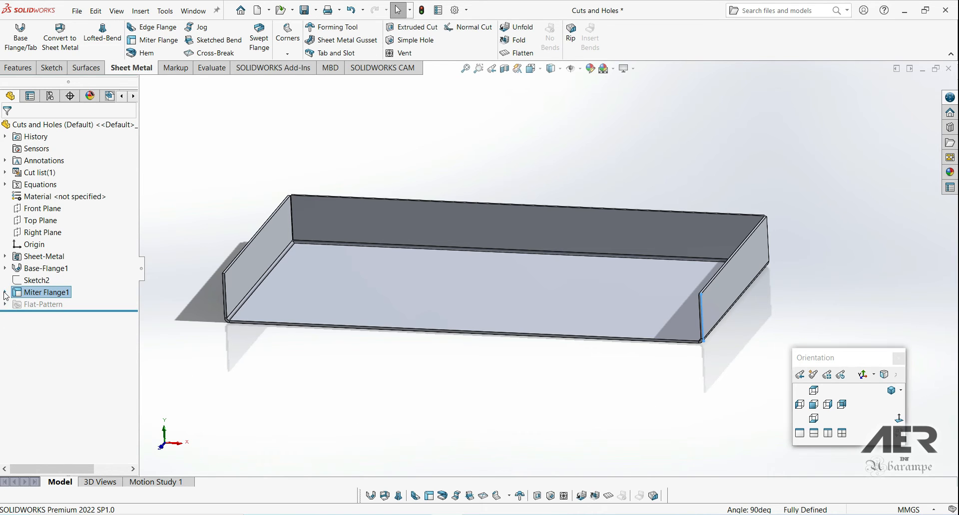
Edit Sketch20 and tilt its profile line to a 120° angle so the walls flare outward
{"action": "left_click", "coordinate": [6, 292]}
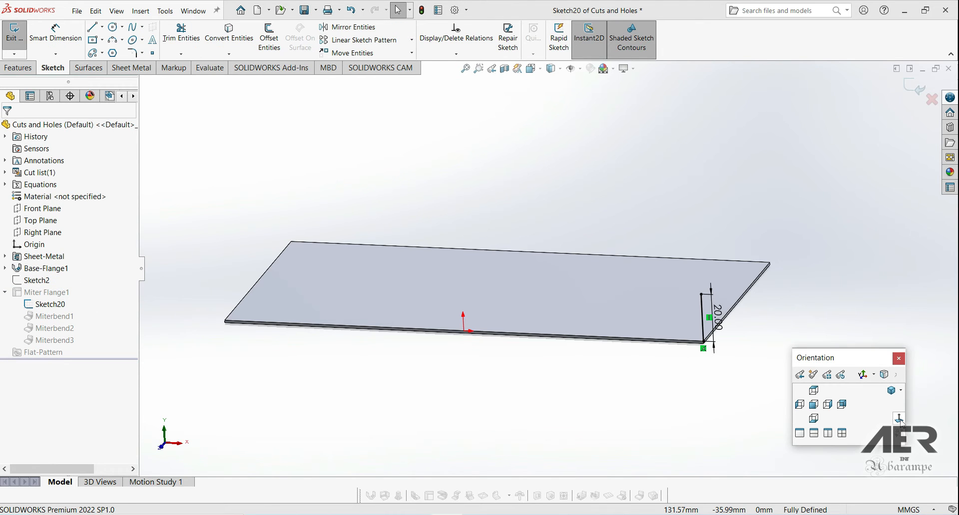
{"action": "left_click", "coordinate": [813, 405]}
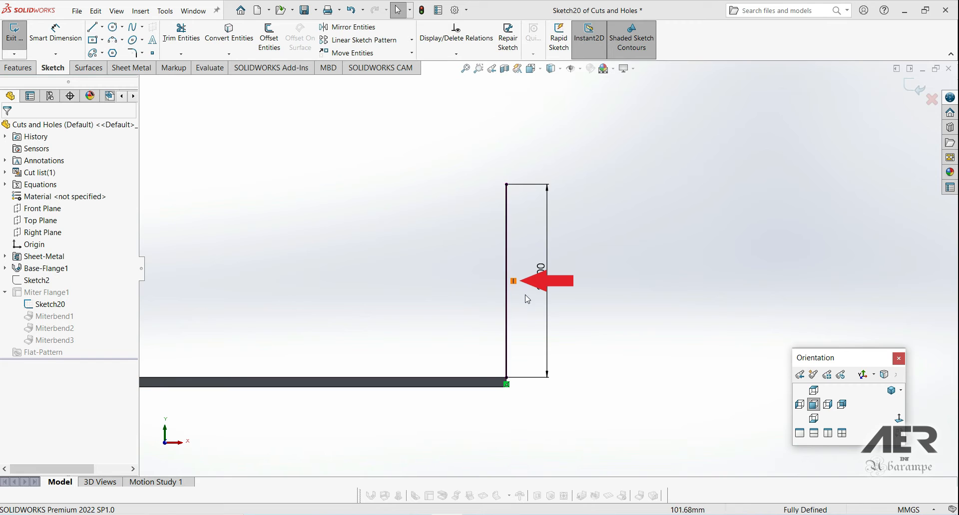
{"action": "left_click", "coordinate": [513, 282]}
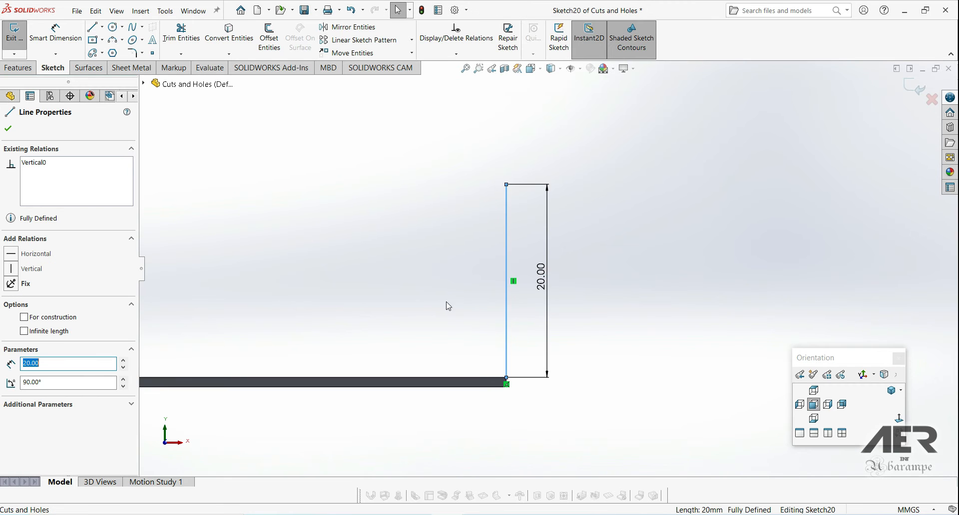
{"action": "mouse_move", "coordinate": [34, 163]}
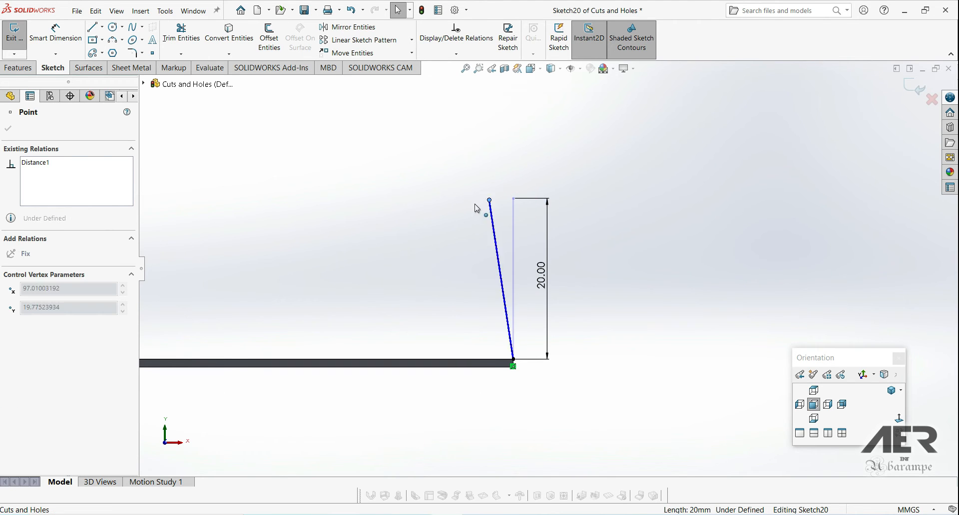
{"action": "left_click_drag", "start_coordinate": [489, 201], "coordinate": [549, 202]}
{"action": "type", "text": "120"}
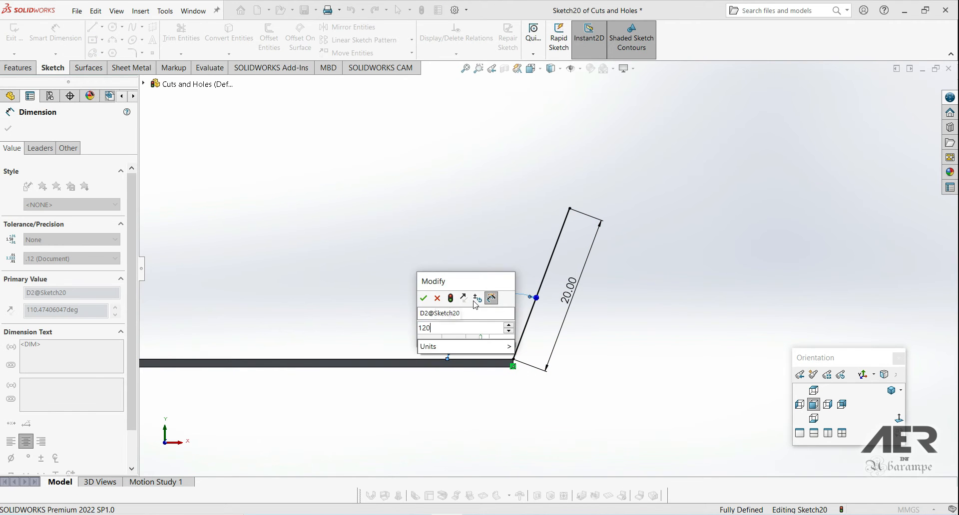
{"action": "left_click", "coordinate": [424, 298]}
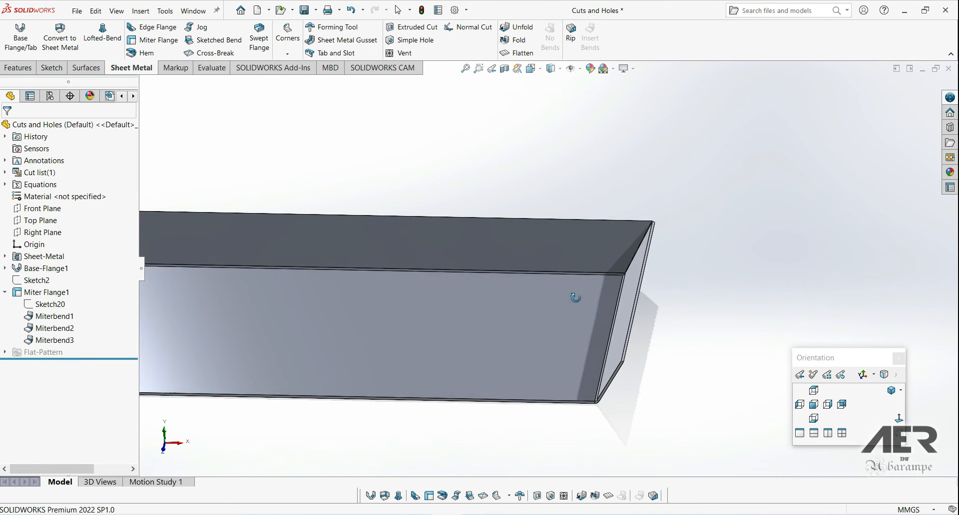
Drag the rollback bar up below Base-Flange1 so only the flat plate shows
{"action": "left_click_drag", "start_coordinate": [576, 298], "coordinate": [288, 272]}
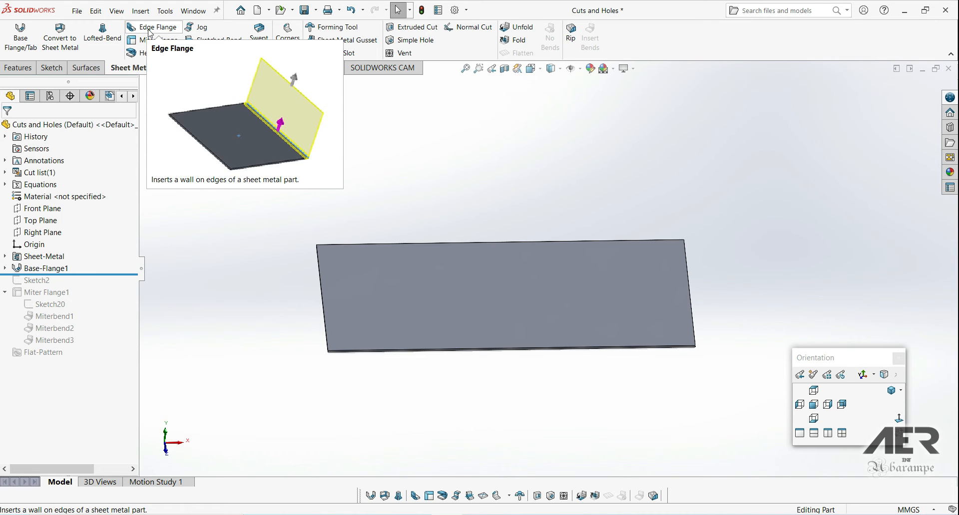
Create a 60°, 20 mm edge flange on three plate edges for comparison
{"action": "left_click", "coordinate": [157, 27]}
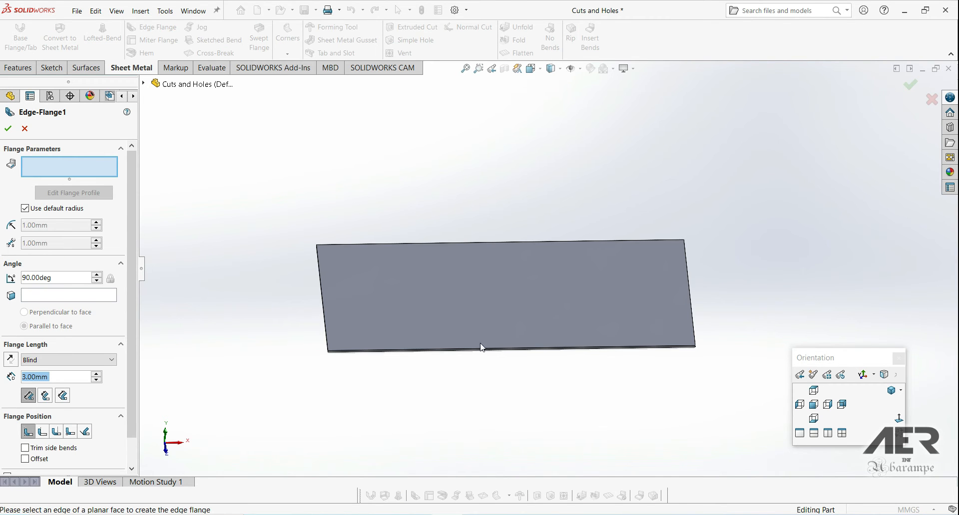
{"action": "left_click", "coordinate": [687, 288]}
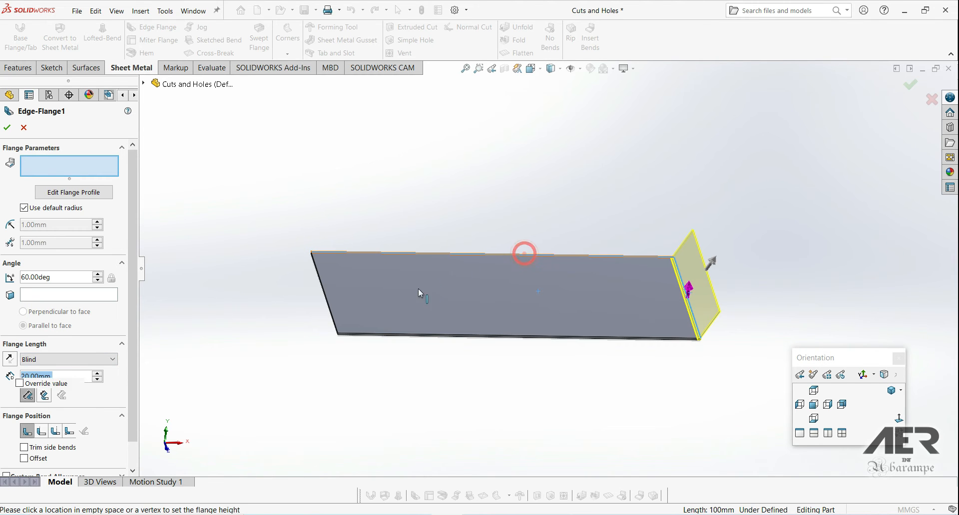
{"action": "left_click", "coordinate": [525, 251]}
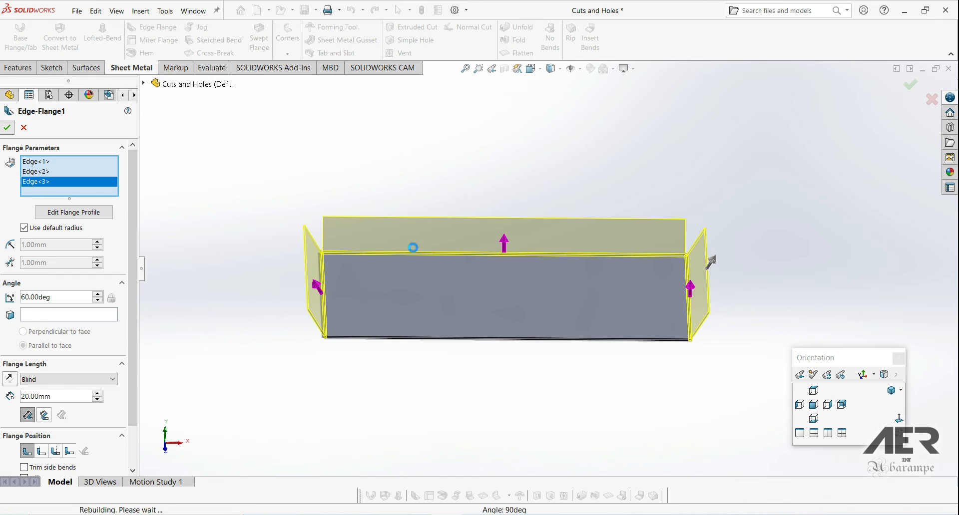
{"action": "left_click", "coordinate": [7, 127]}
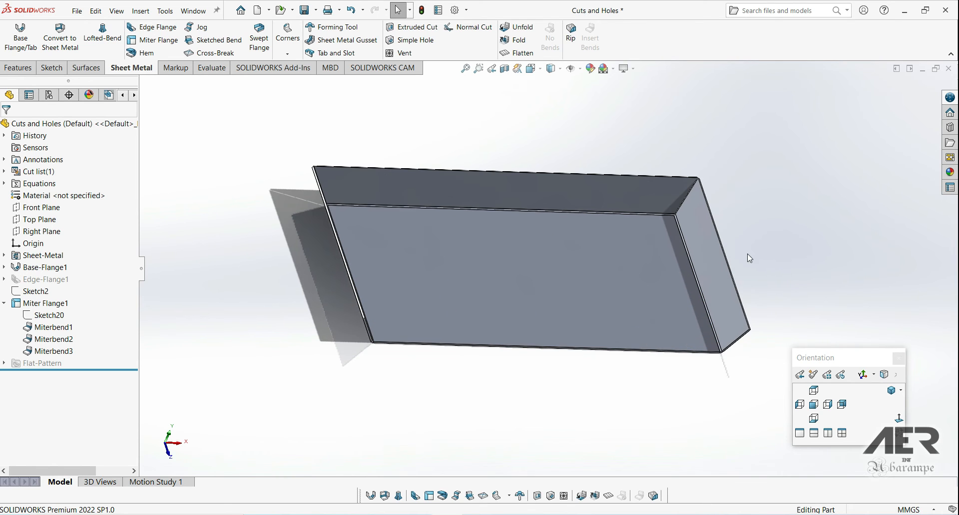
Orbit the tray, reopen Sketch20 under Miter Flange1 and view it face-on
{"action": "left_click_drag", "start_coordinate": [750, 257], "coordinate": [516, 283]}
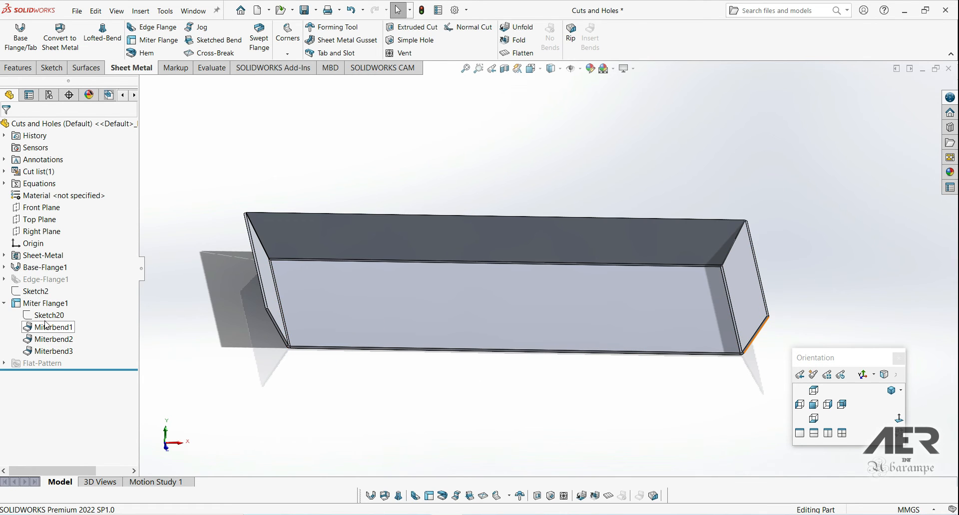
{"action": "left_click", "coordinate": [53, 315]}
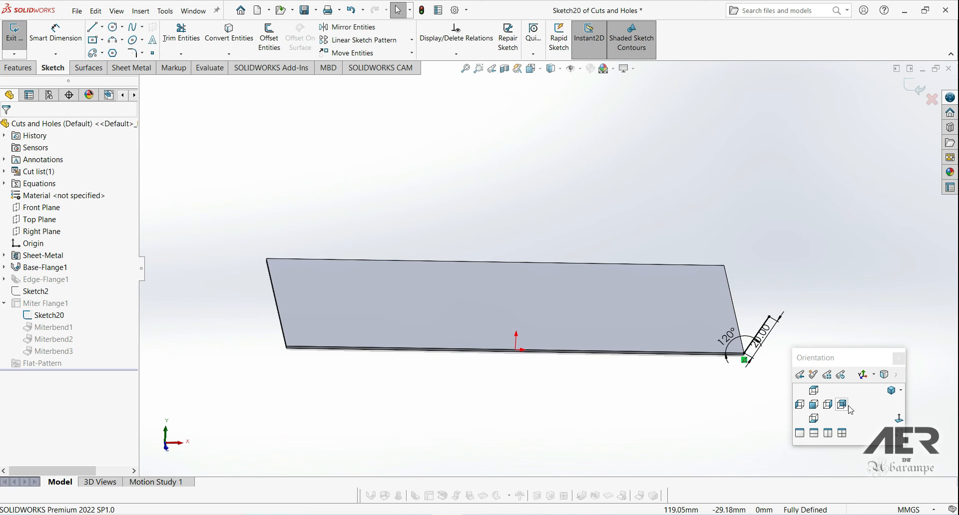
{"action": "left_click", "coordinate": [813, 405]}
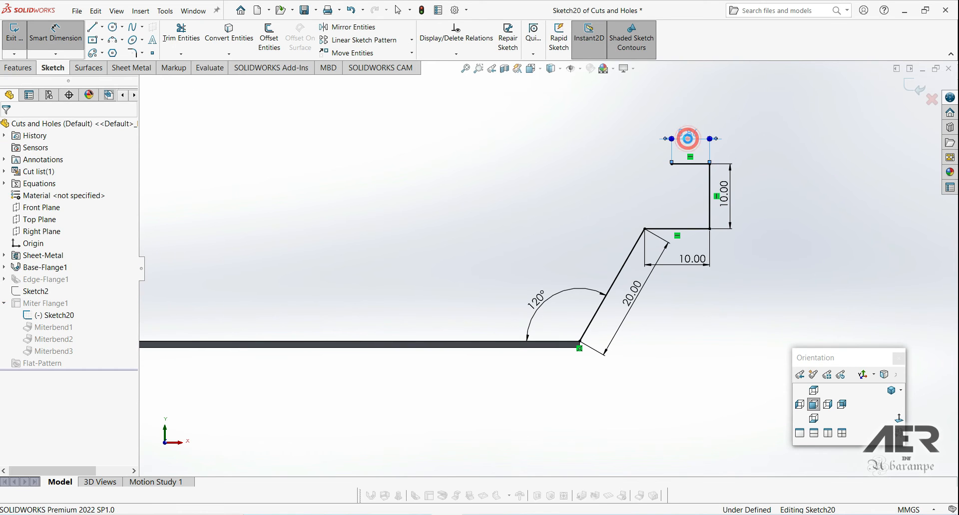
Dimension the profile's top segment at 10 mm, leaving Sketch20 fully defined
{"action": "left_click", "coordinate": [689, 138]}
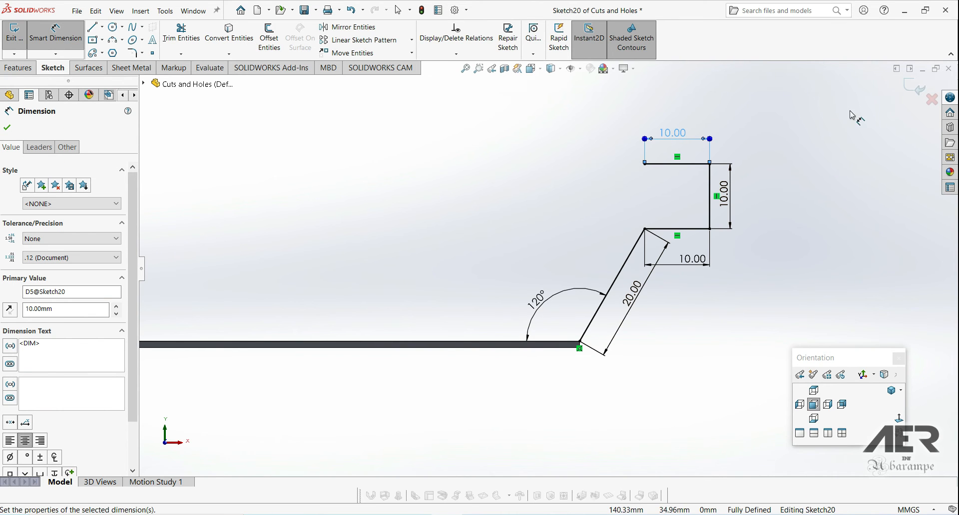
Exit the sketch so Miter Flange1 rebuilds with the stepped profile, giving twelve miter bends
{"action": "left_click", "coordinate": [13, 37]}
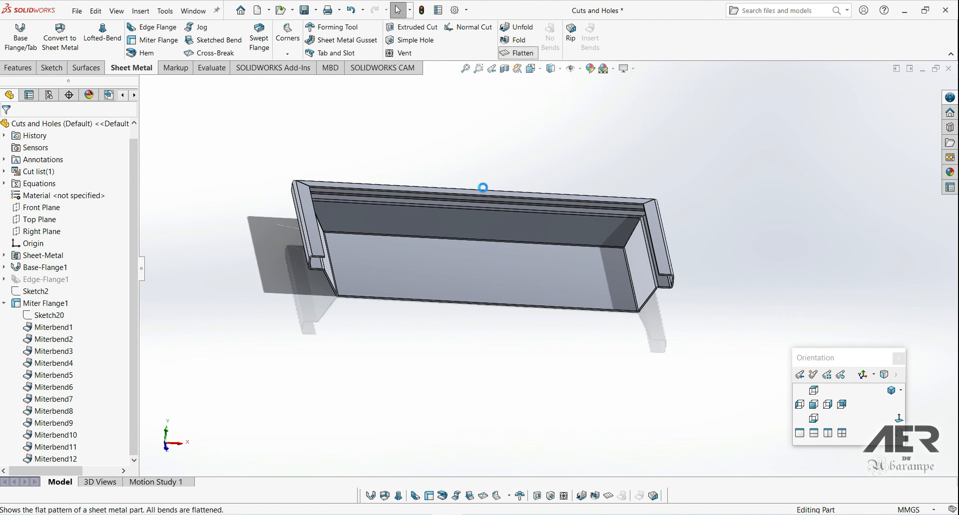
{"action": "left_click", "coordinate": [521, 53]}
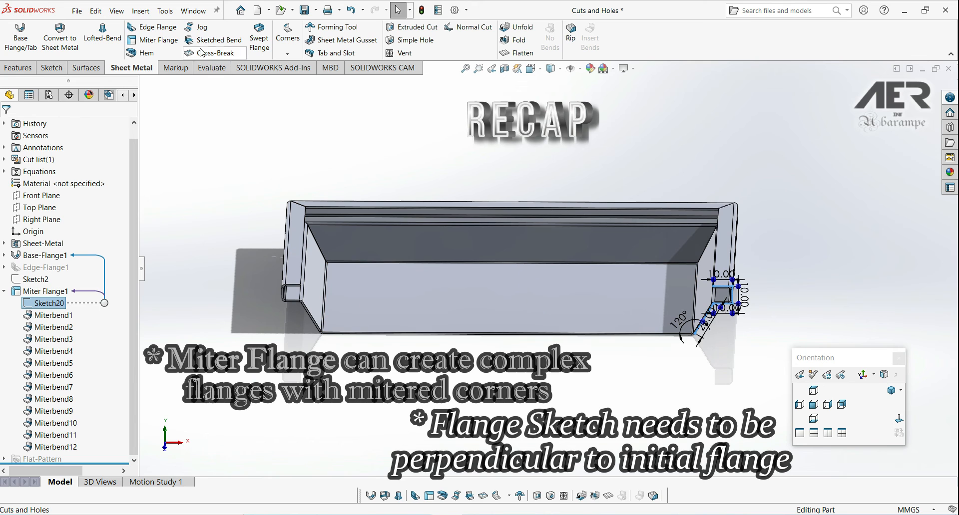
{"action": "mouse_move", "coordinate": [160, 40]}
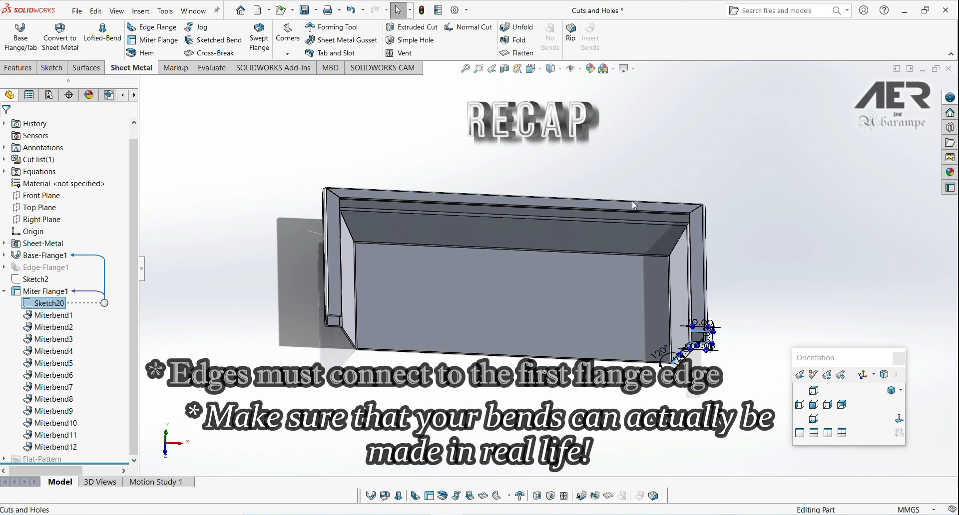
{"action": "left_click", "coordinate": [483, 301]}
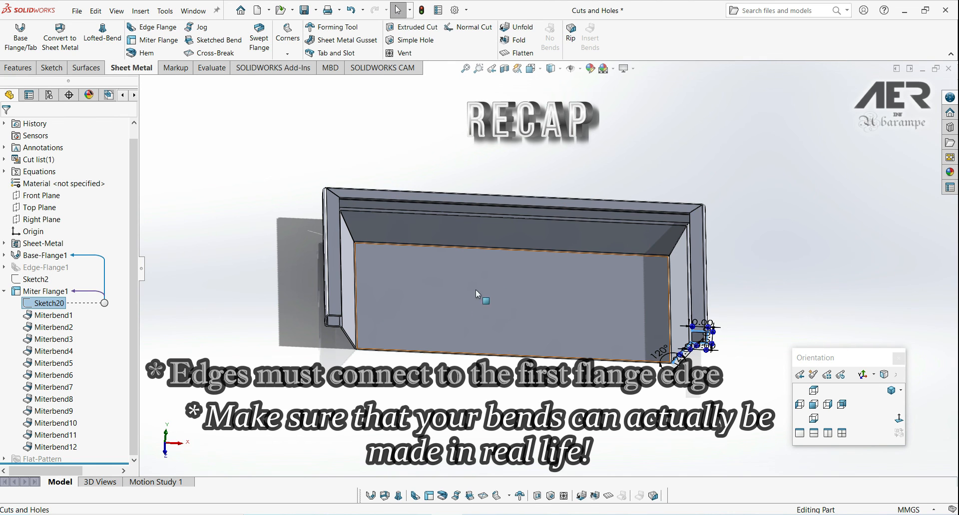